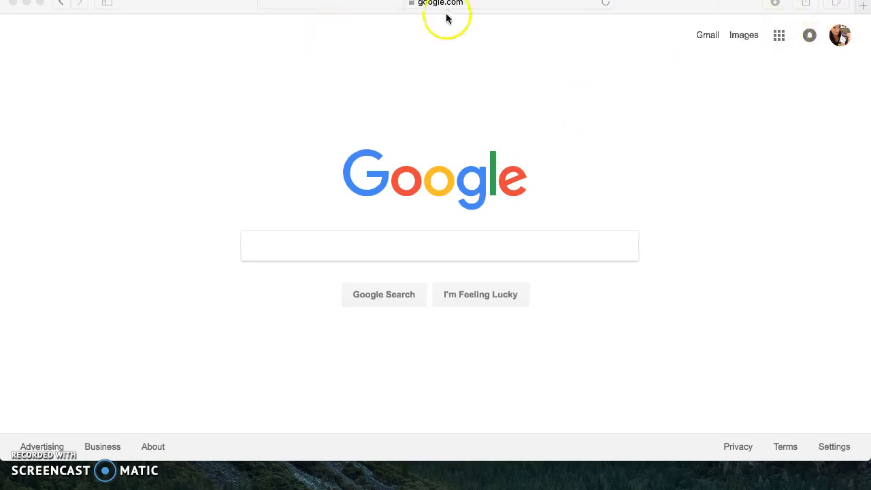
{"action": "mouse_move", "coordinate": [574, 28]}
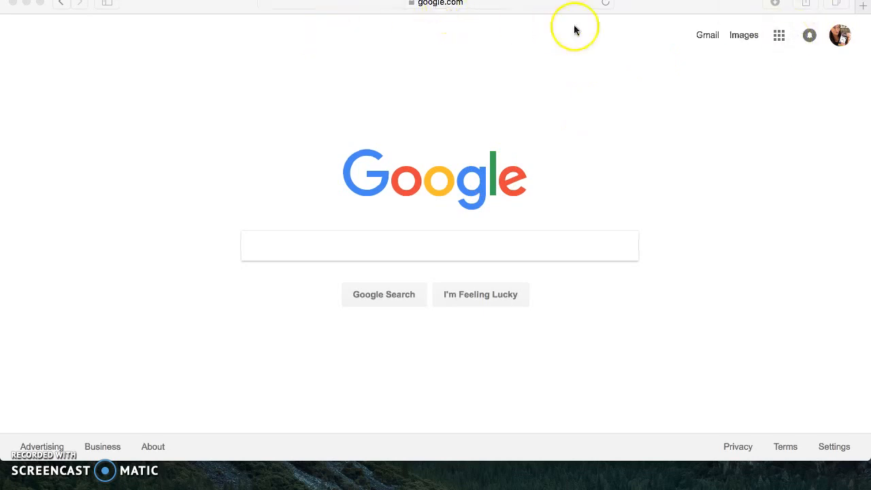
{"action": "mouse_move", "coordinate": [843, 36]}
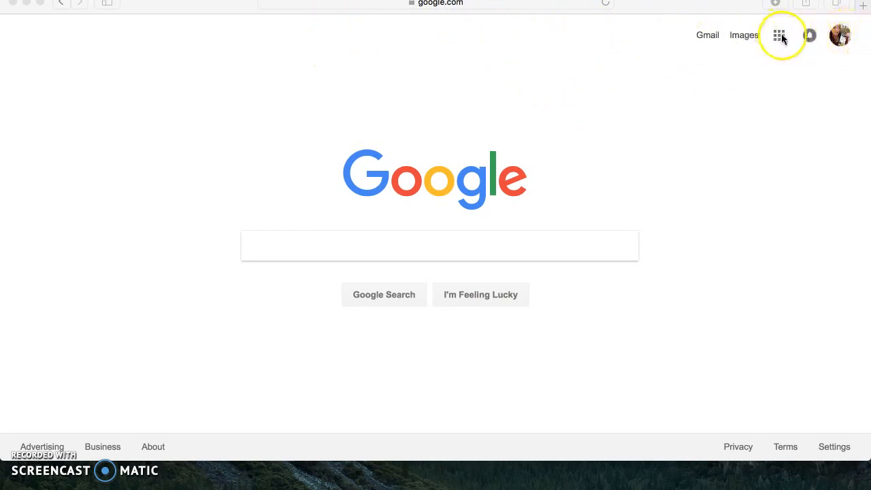
Launch Google Drive from the Google apps grid on the search homepage
{"action": "left_click", "coordinate": [778, 35]}
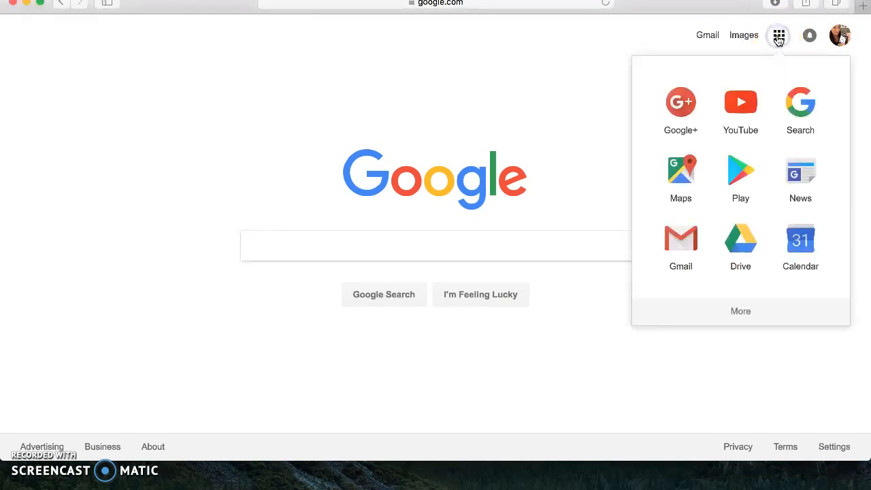
{"action": "mouse_move", "coordinate": [765, 204]}
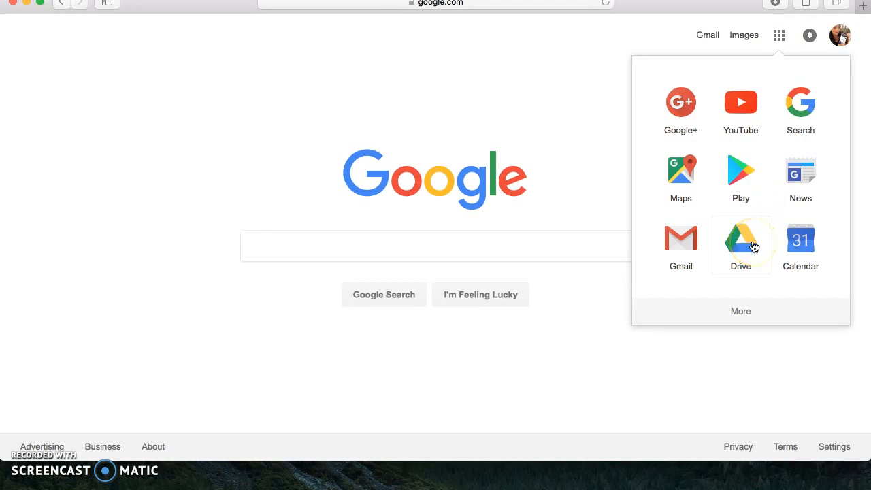
{"action": "left_click", "coordinate": [740, 242]}
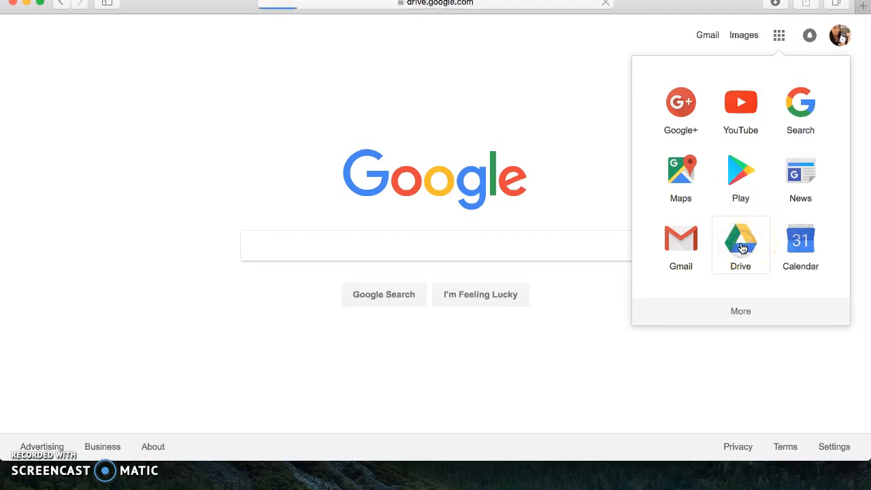
Create a new blank Google Form from Drive's New > More submenu
{"action": "left_click", "coordinate": [740, 242]}
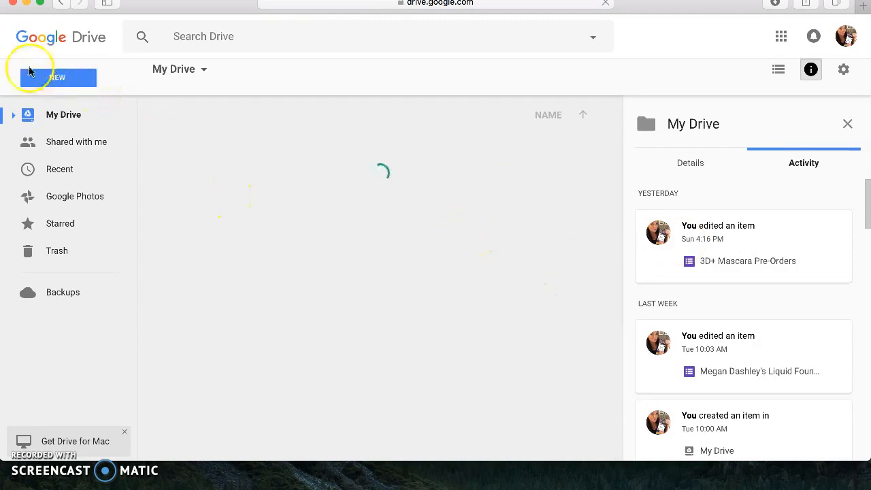
{"action": "left_click", "coordinate": [57, 76]}
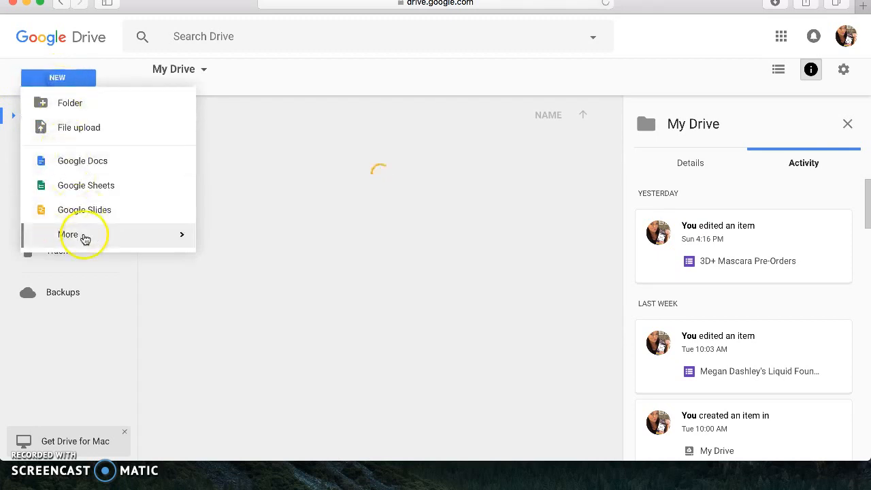
{"action": "left_click", "coordinate": [68, 234]}
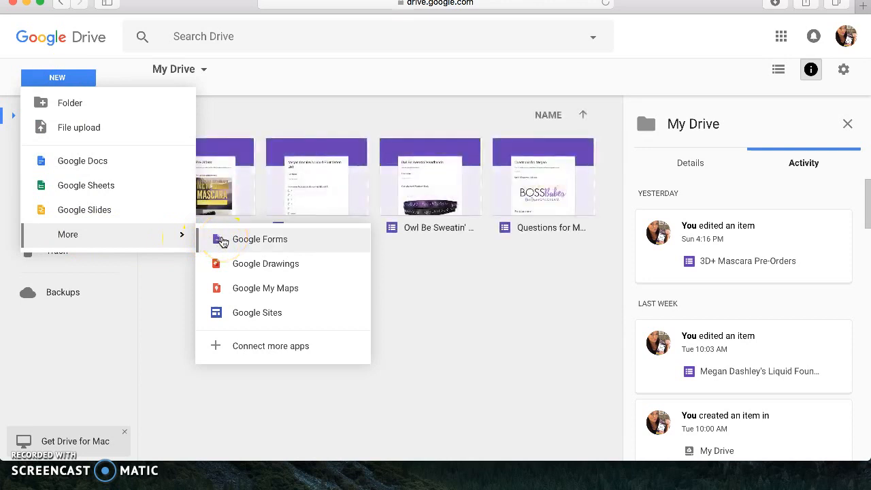
{"action": "mouse_move", "coordinate": [125, 166]}
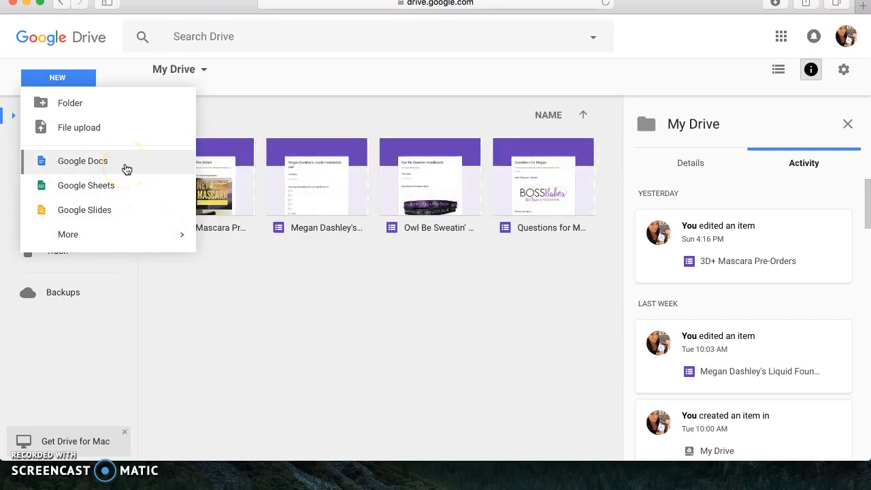
{"action": "left_click", "coordinate": [68, 234]}
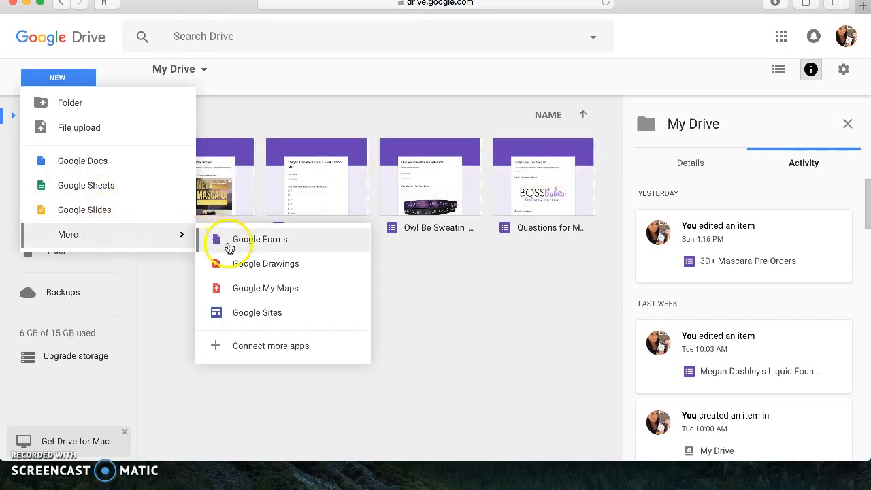
{"action": "left_click", "coordinate": [259, 240]}
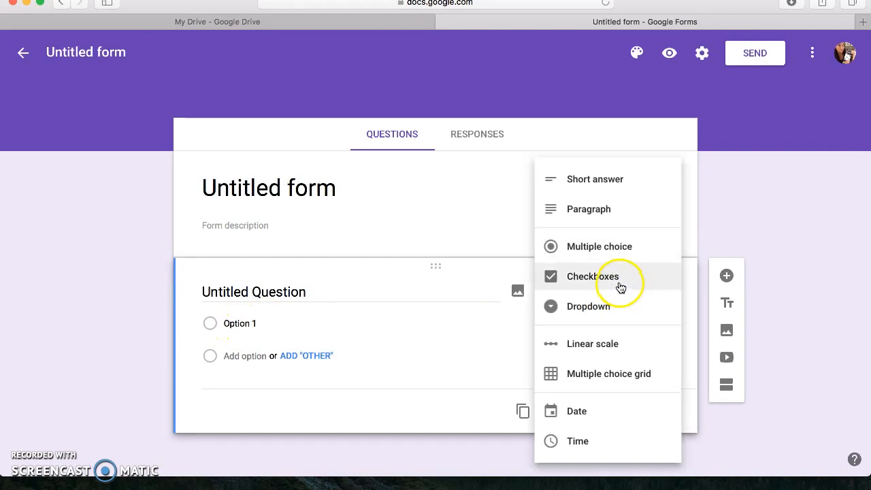
Cycle the first question through Checkboxes and Short answer, settling on Paragraph
{"action": "left_click", "coordinate": [593, 276]}
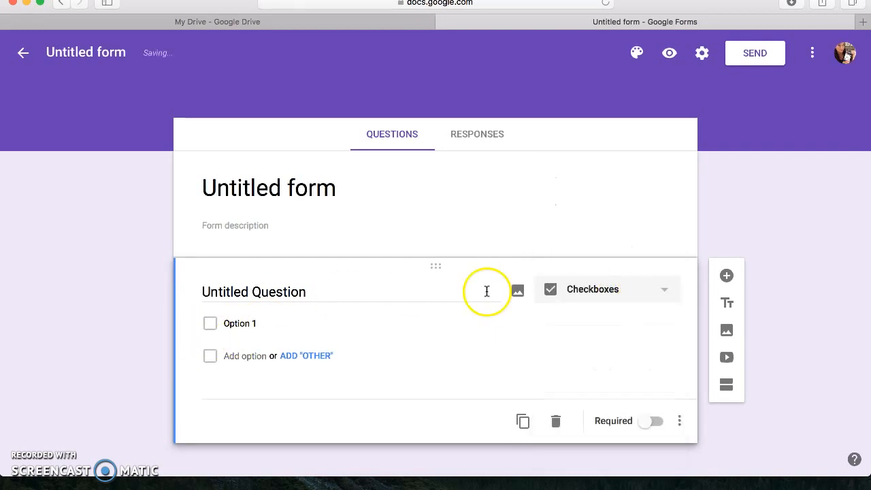
{"action": "left_click", "coordinate": [606, 288]}
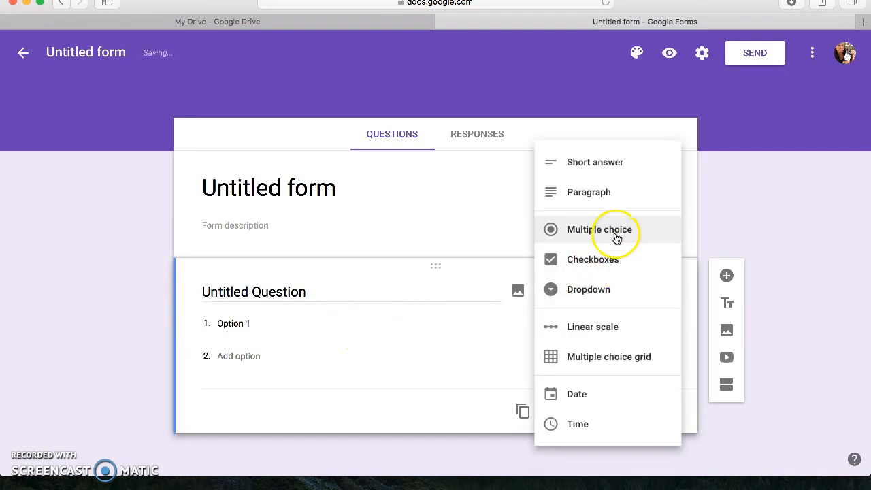
{"action": "left_click", "coordinate": [595, 162]}
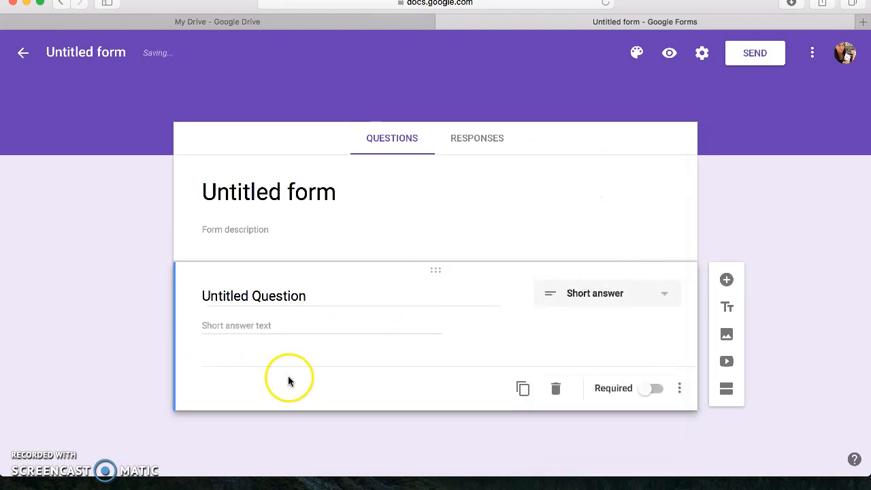
{"action": "left_click", "coordinate": [606, 294]}
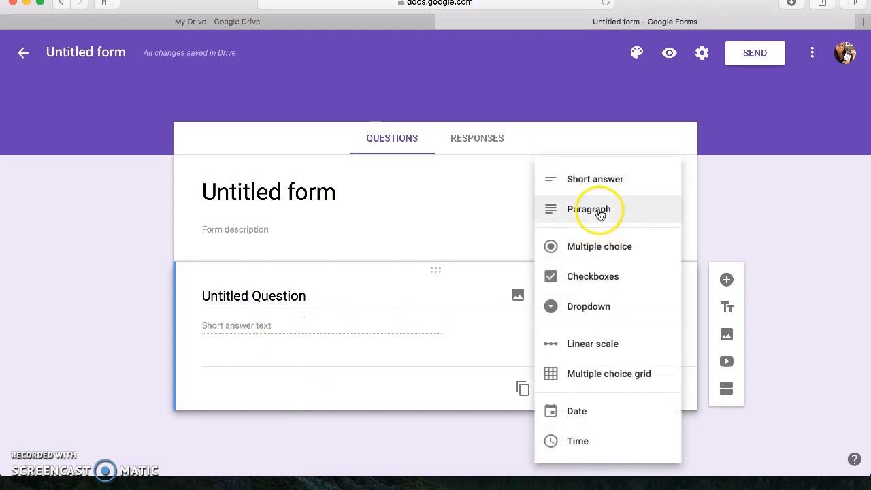
{"action": "mouse_move", "coordinate": [615, 226]}
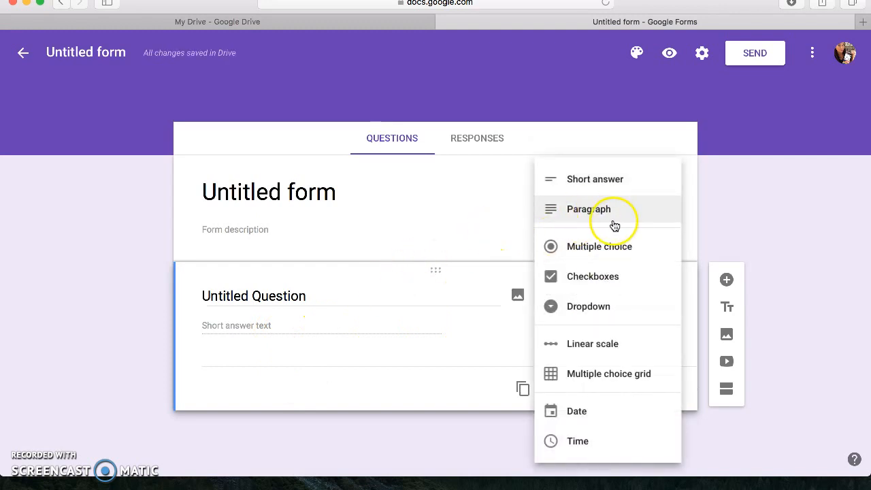
{"action": "left_click", "coordinate": [588, 210]}
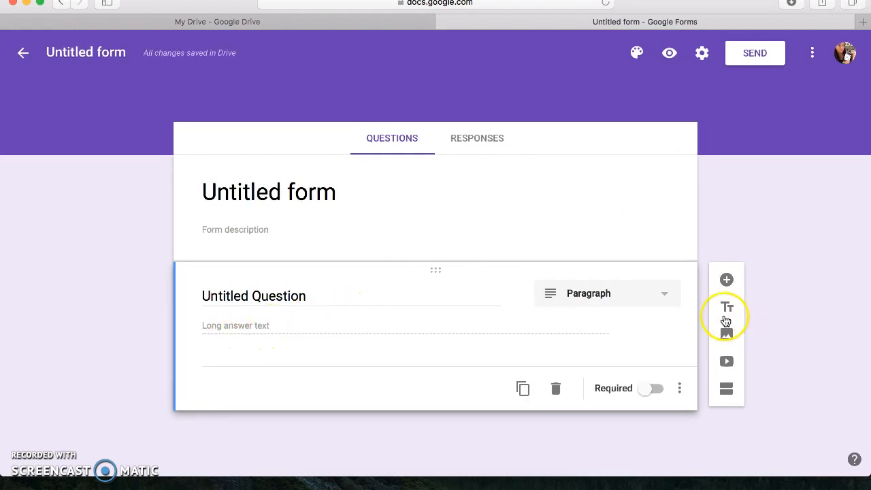
{"action": "mouse_move", "coordinate": [726, 362]}
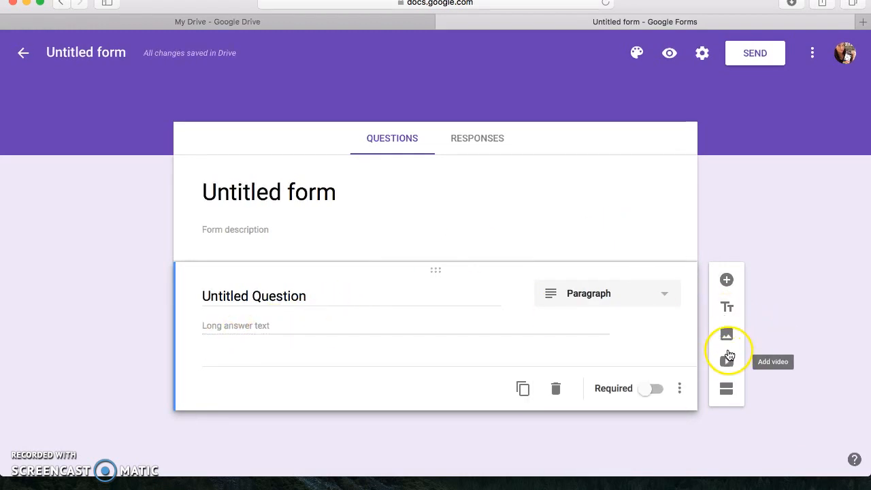
{"action": "mouse_move", "coordinate": [726, 335]}
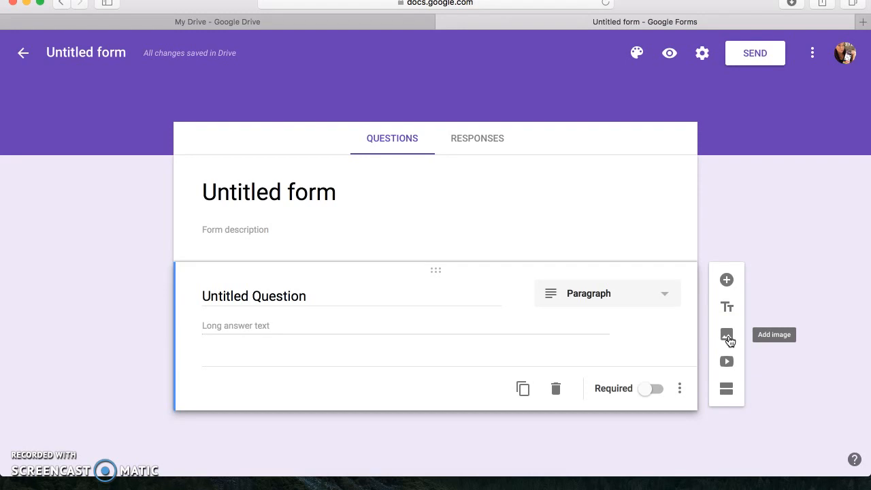
Add two blank multiple-choice questions, then return to the recent forms list
{"action": "left_click", "coordinate": [726, 280]}
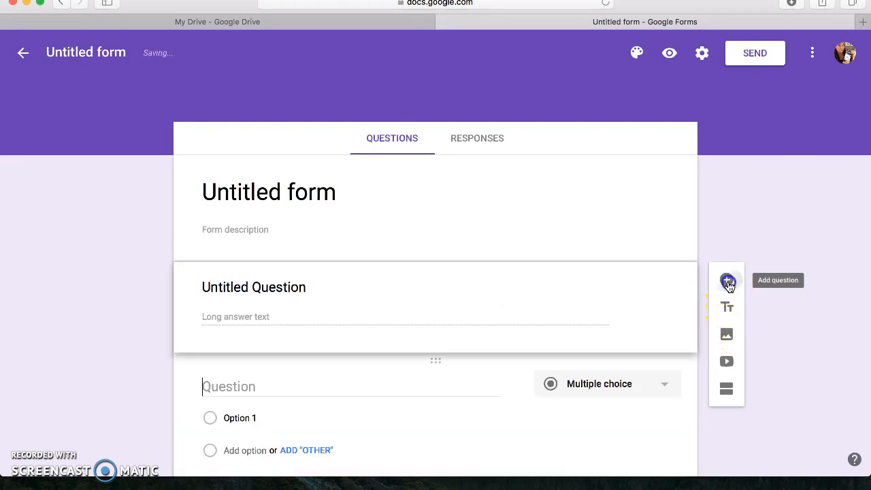
{"action": "left_click", "coordinate": [726, 281]}
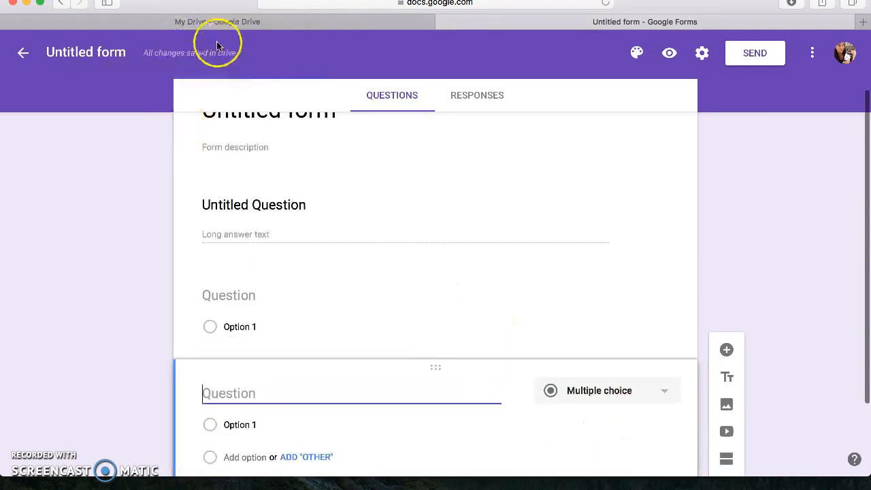
{"action": "mouse_move", "coordinate": [726, 348]}
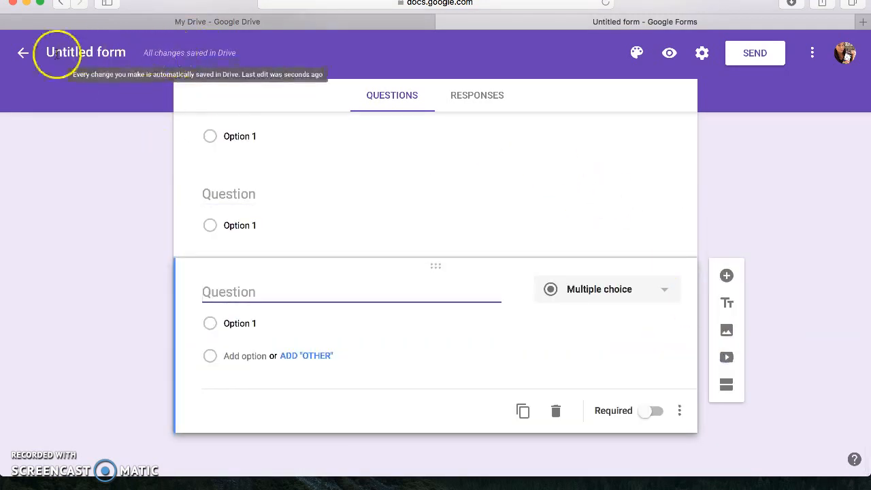
{"action": "left_click", "coordinate": [23, 53]}
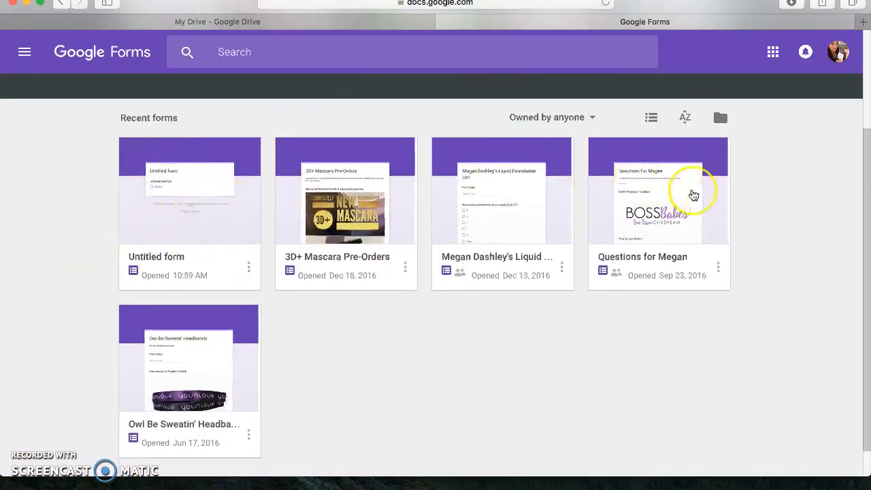
{"action": "mouse_move", "coordinate": [502, 212]}
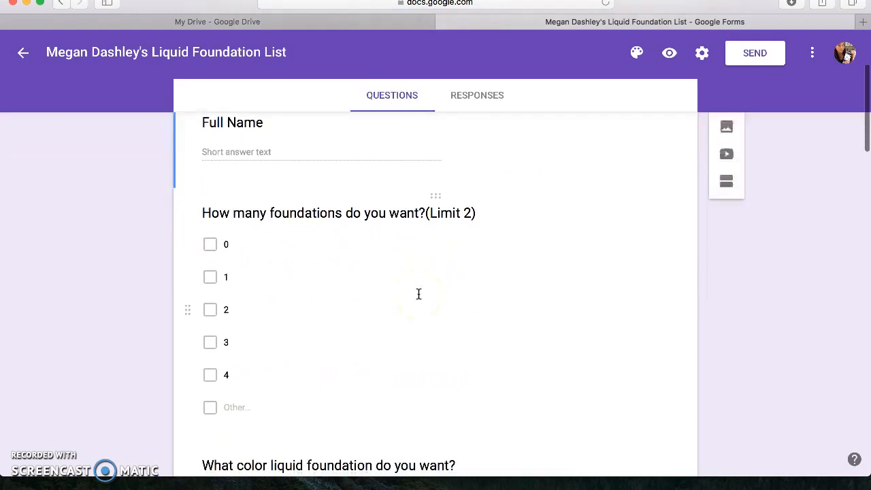
{"action": "scroll", "scroll_direction": "down", "scroll_amount": 3}
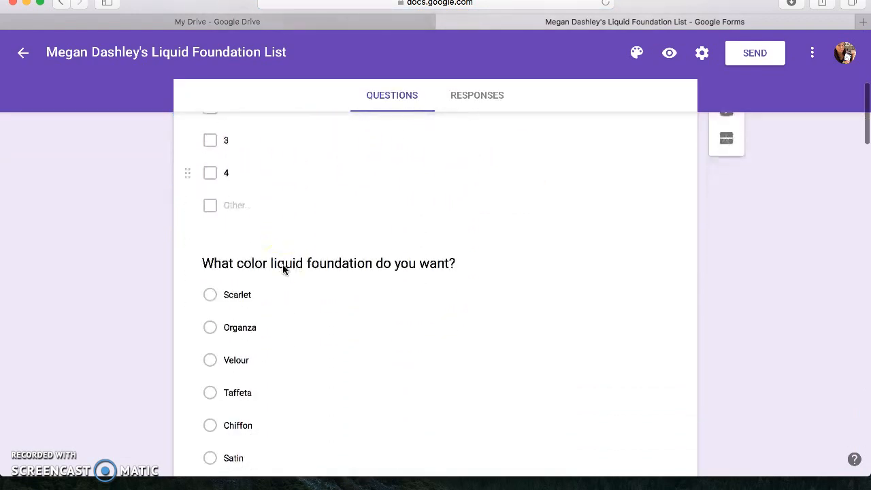
{"action": "scroll", "scroll_direction": "down", "scroll_amount": 3}
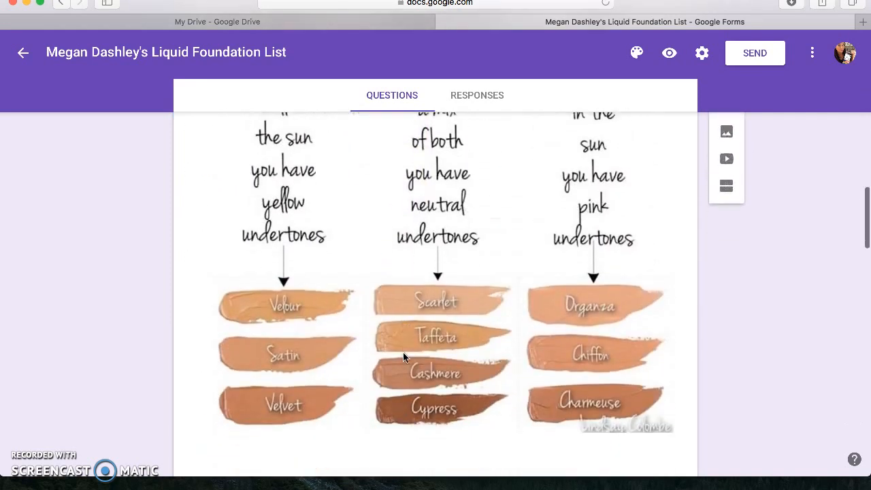
{"action": "scroll", "scroll_direction": "down", "scroll_amount": 3}
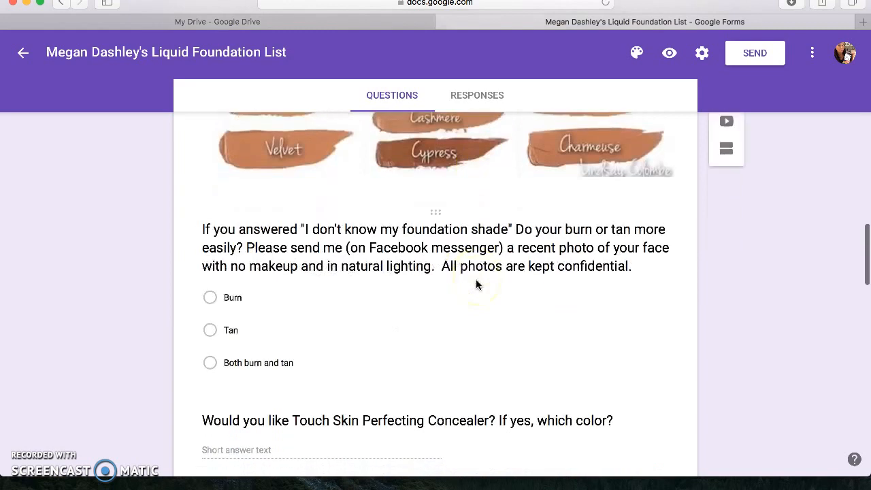
{"action": "scroll", "scroll_direction": "down", "scroll_amount": 3}
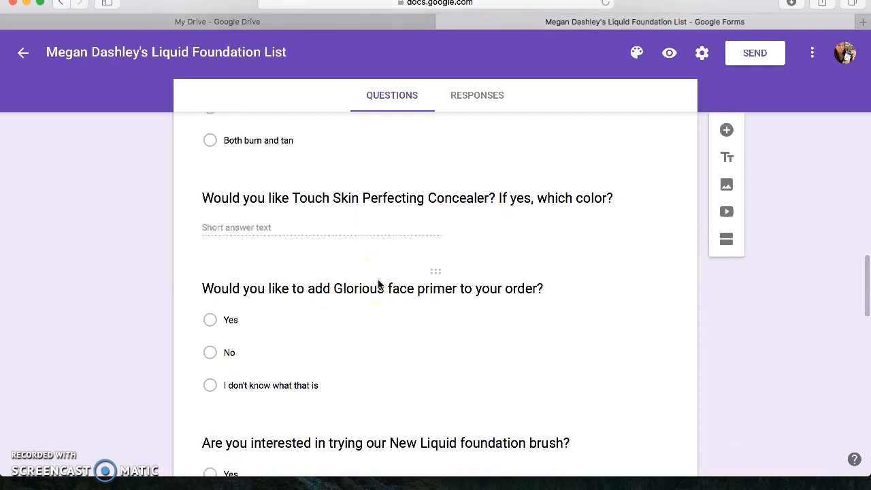
{"action": "scroll", "scroll_direction": "down", "scroll_amount": 3}
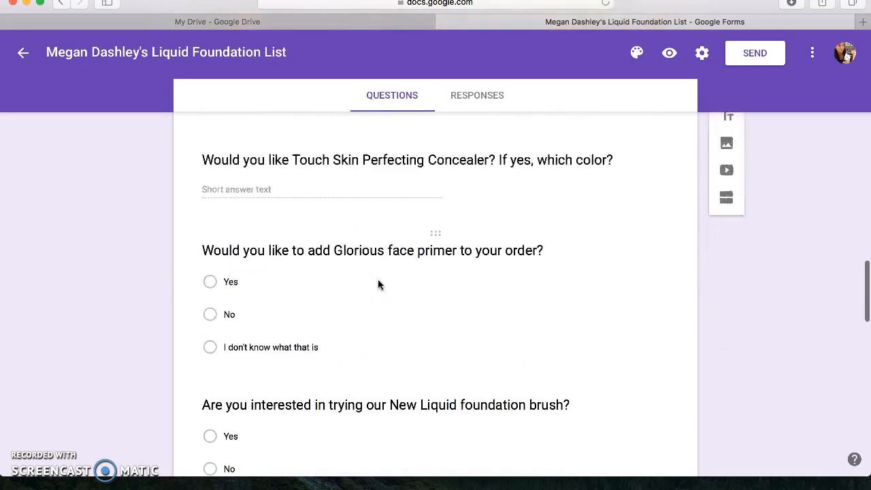
{"action": "scroll", "scroll_direction": "down", "scroll_amount": 3}
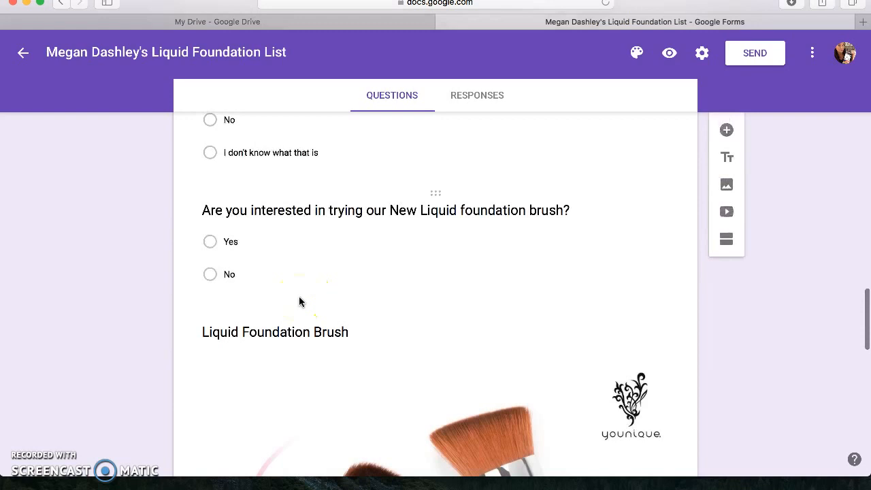
{"action": "scroll", "scroll_direction": "down", "scroll_amount": 3}
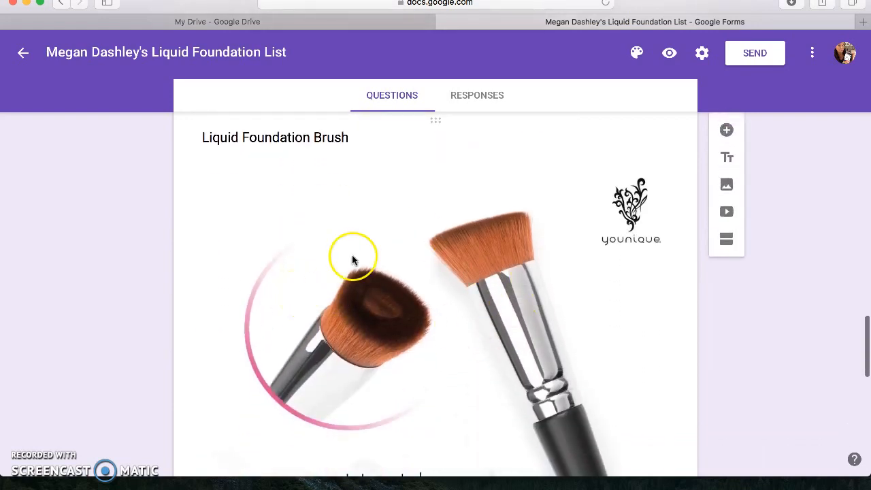
{"action": "scroll", "scroll_direction": "down", "scroll_amount": 3}
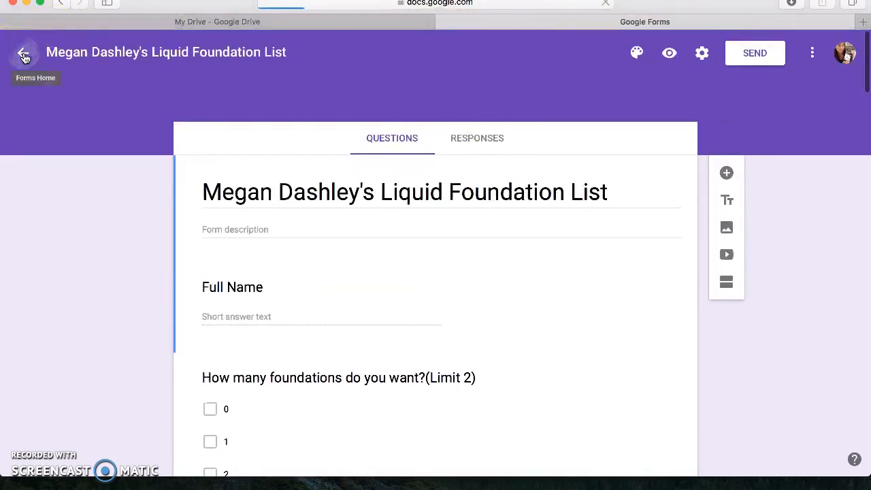
Reopen the 3D+ Mascara Pre-Orders form from Forms Home and show its 18-response summary
{"action": "left_click", "coordinate": [25, 52]}
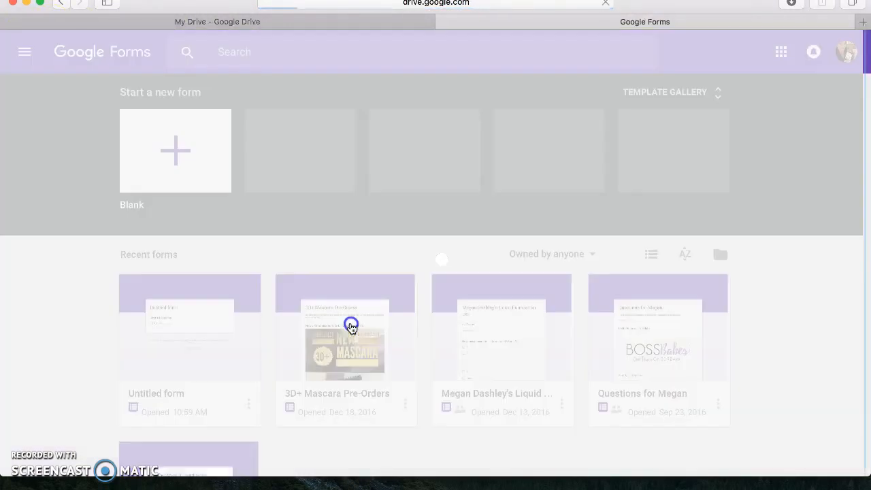
{"action": "double_click", "coordinate": [346, 328]}
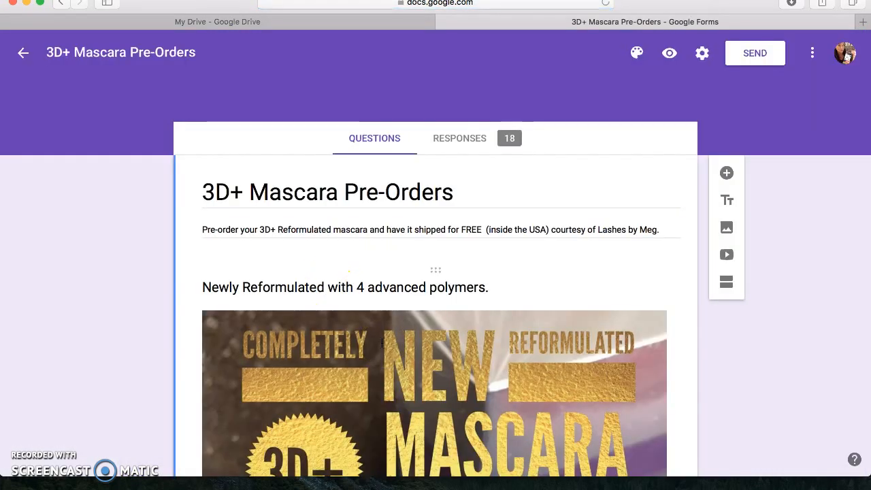
{"action": "scroll", "scroll_direction": "down", "scroll_amount": 3}
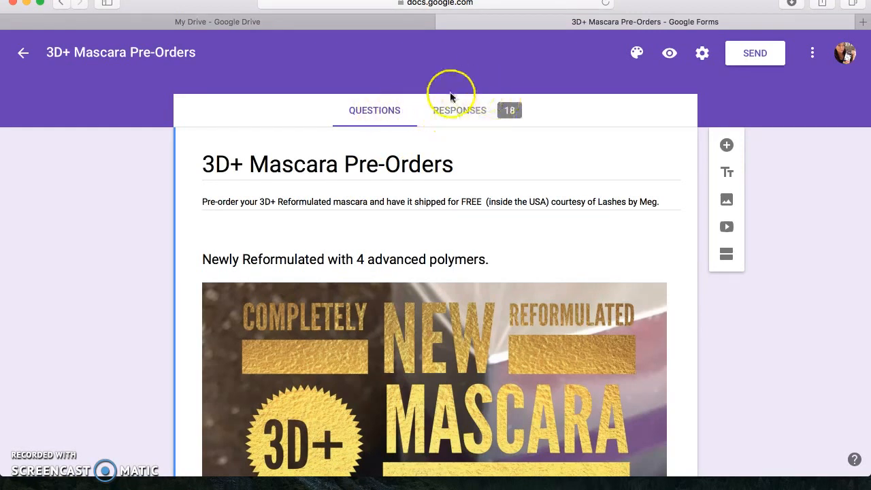
{"action": "mouse_move", "coordinate": [460, 110]}
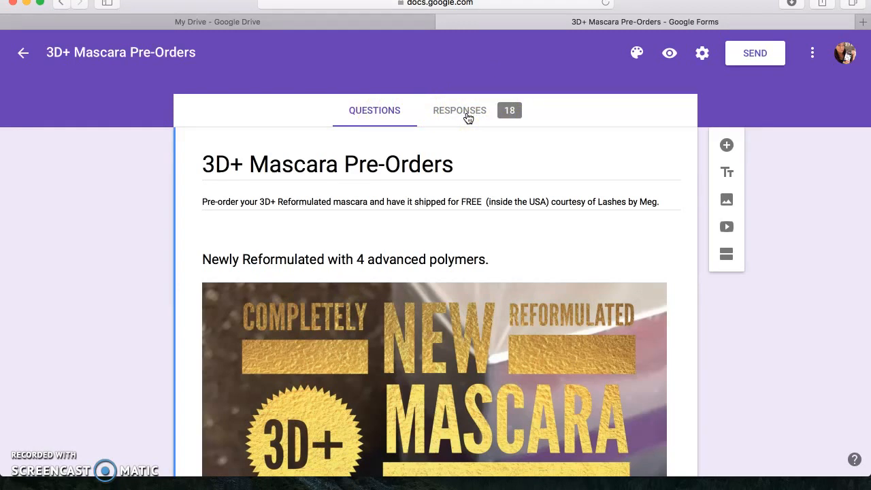
{"action": "left_click", "coordinate": [460, 110]}
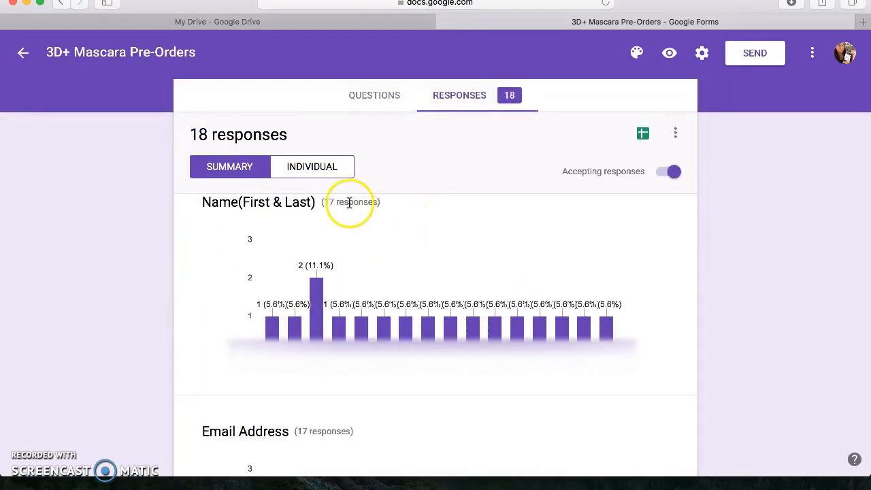
{"action": "mouse_move", "coordinate": [516, 188]}
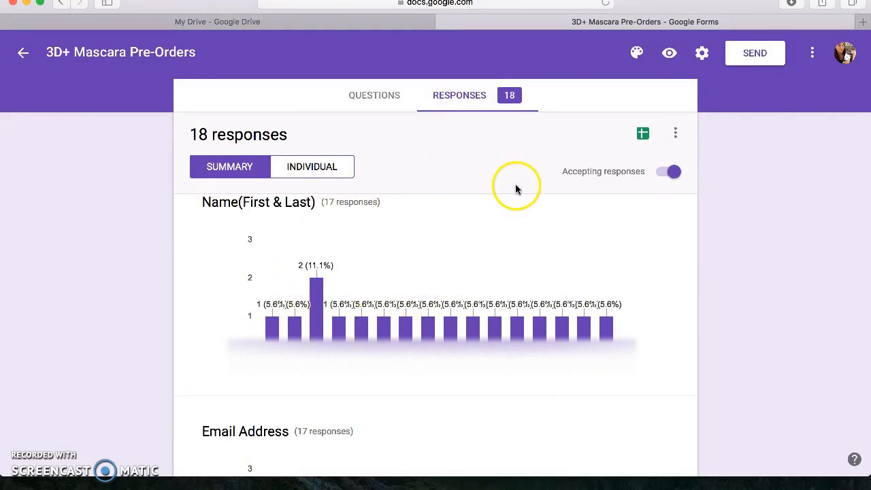
Switch to Individual responses and step through the submissions to response 4 of 18
{"action": "left_click", "coordinate": [312, 166]}
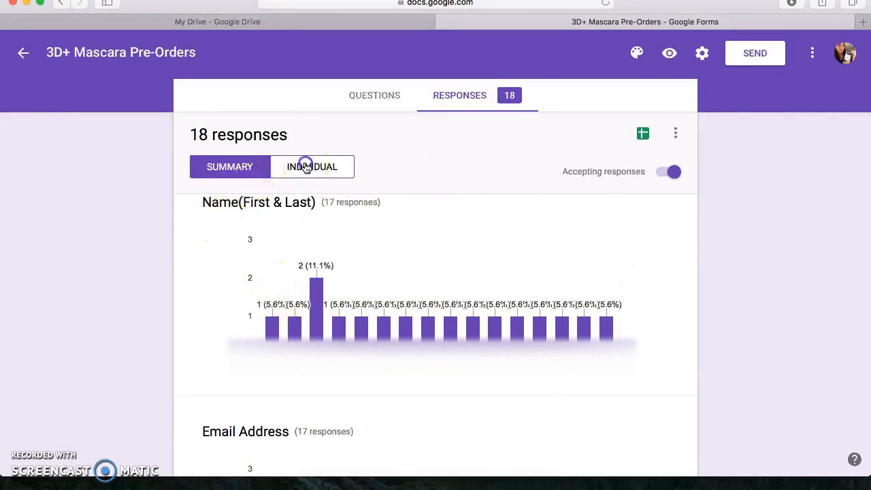
{"action": "left_click", "coordinate": [311, 166]}
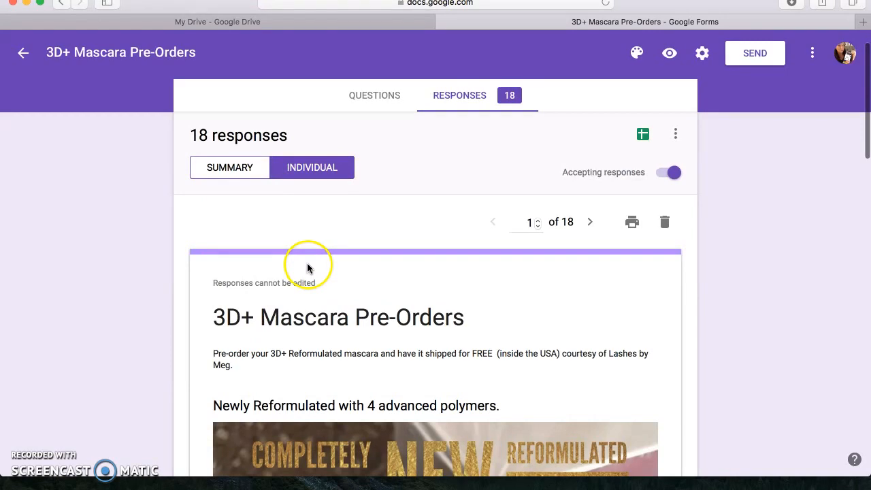
{"action": "scroll", "scroll_direction": "down", "scroll_amount": 3}
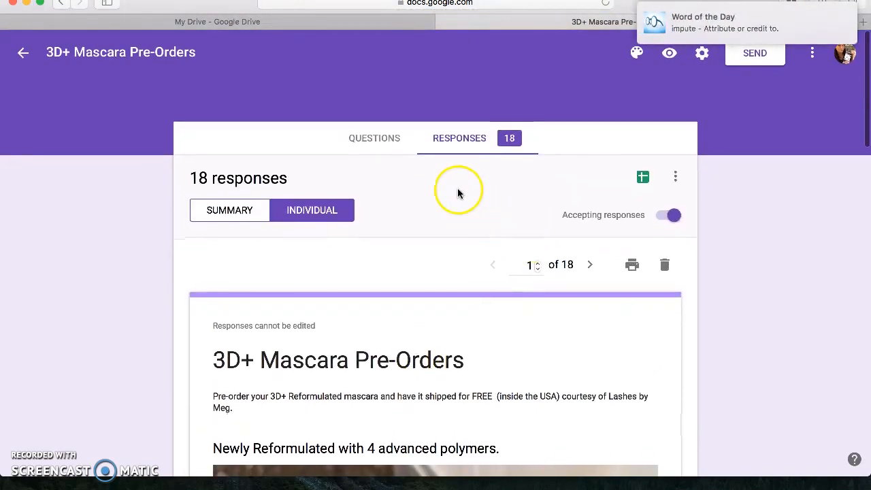
{"action": "left_click", "coordinate": [589, 263]}
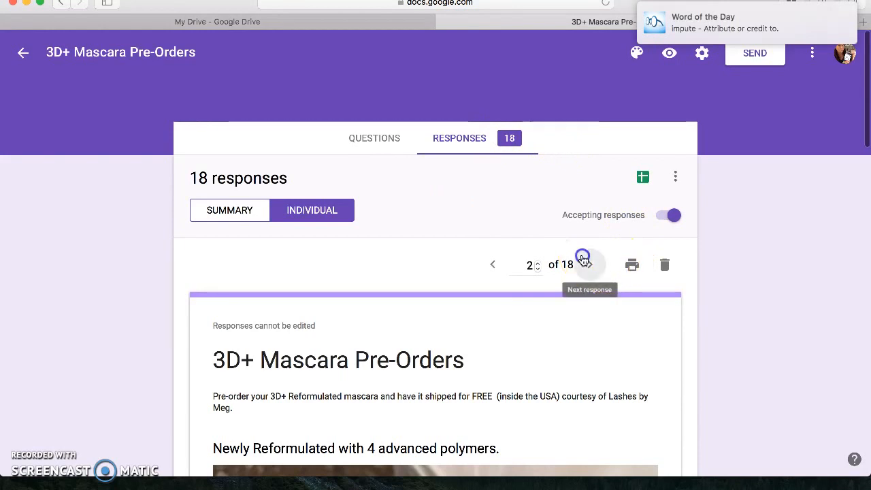
{"action": "left_click", "coordinate": [583, 264]}
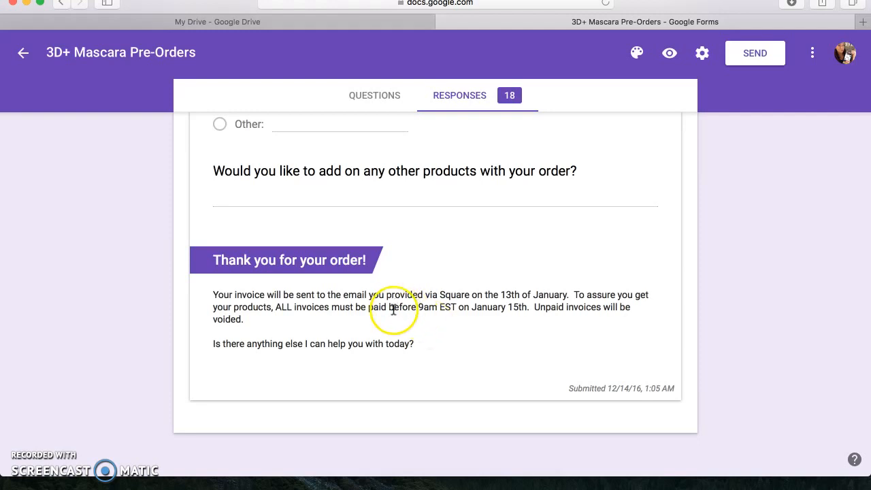
{"action": "mouse_move", "coordinate": [416, 286]}
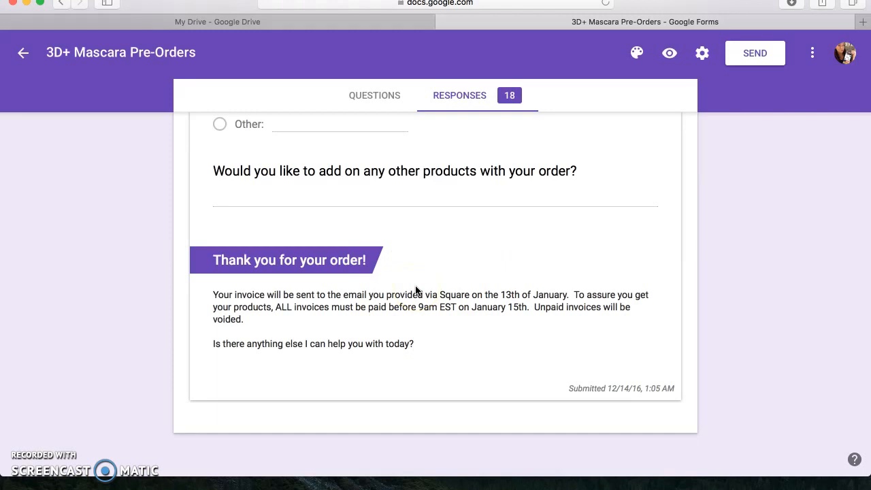
{"action": "scroll", "scroll_direction": "up", "scroll_amount": 3}
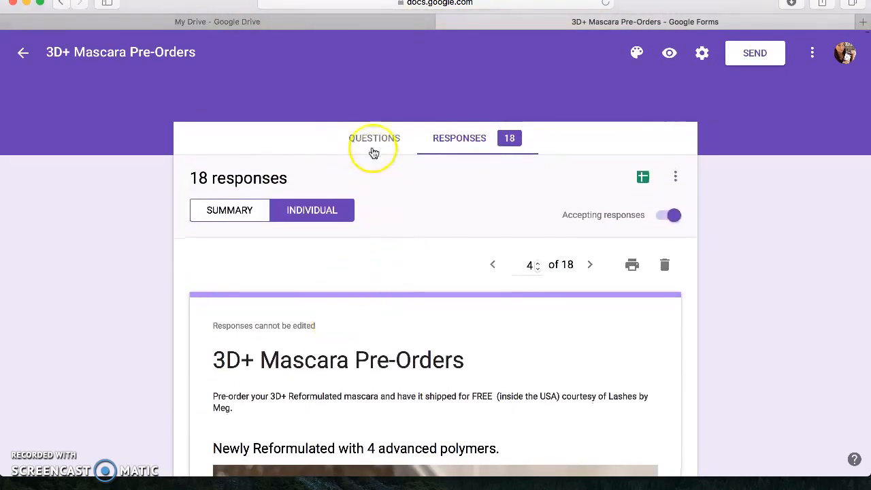
Return to the form's Questions view, then leave for the Forms Home list
{"action": "left_click", "coordinate": [372, 139]}
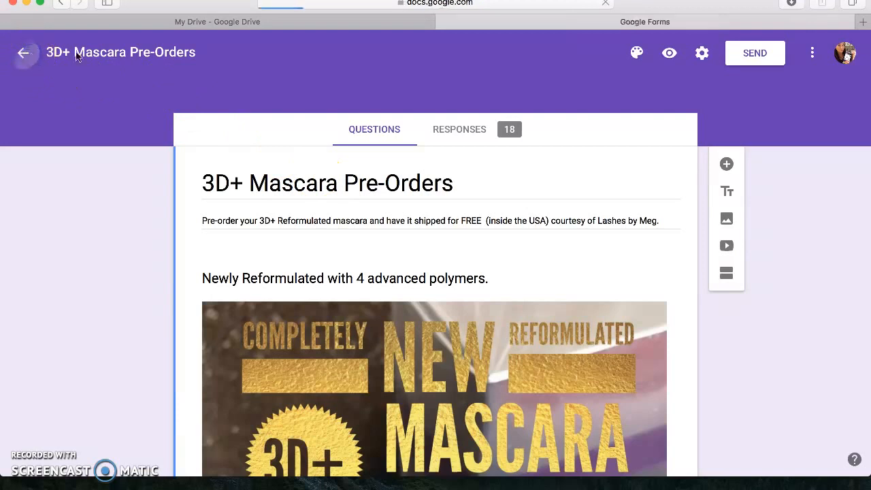
{"action": "left_click", "coordinate": [24, 52]}
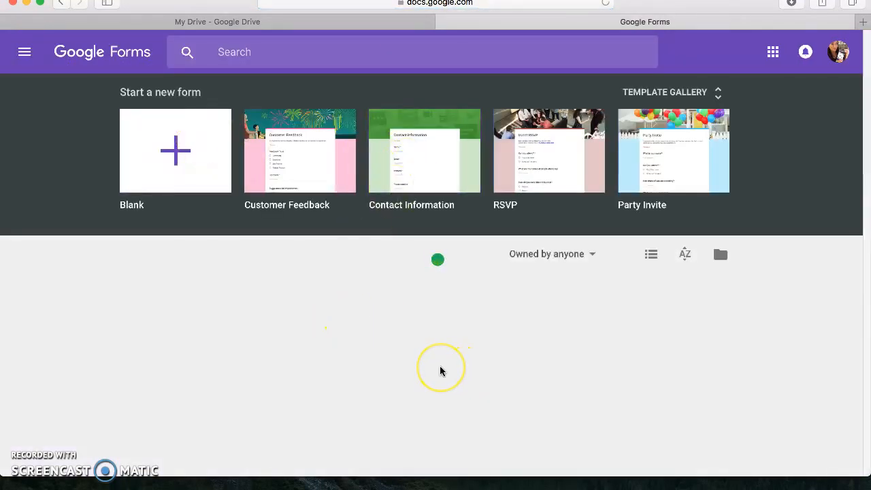
{"action": "mouse_move", "coordinate": [246, 338]}
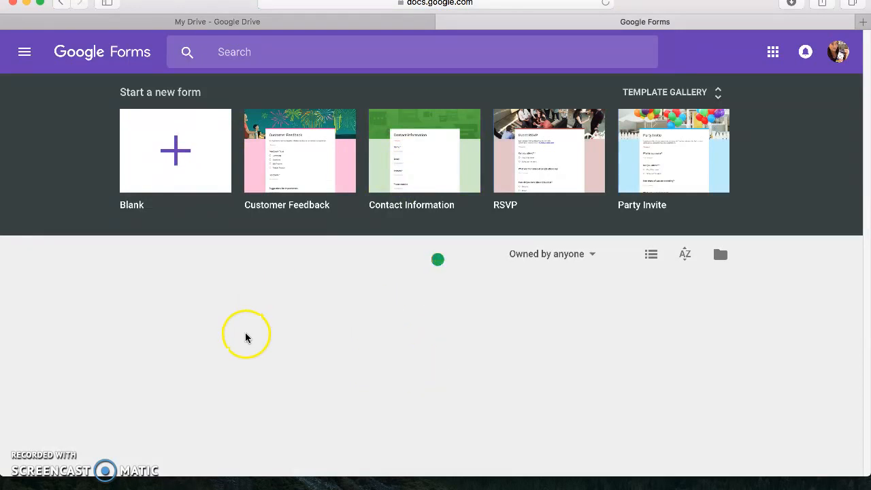
{"action": "mouse_move", "coordinate": [297, 307]}
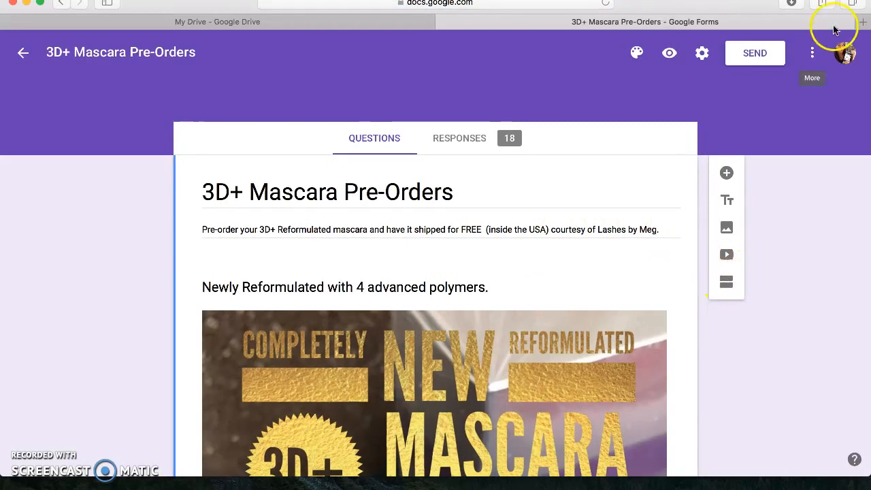
Reopen the 3D+ Mascara Pre-Orders form in a new tab from its card's three-dot menu
{"action": "left_click", "coordinate": [811, 52]}
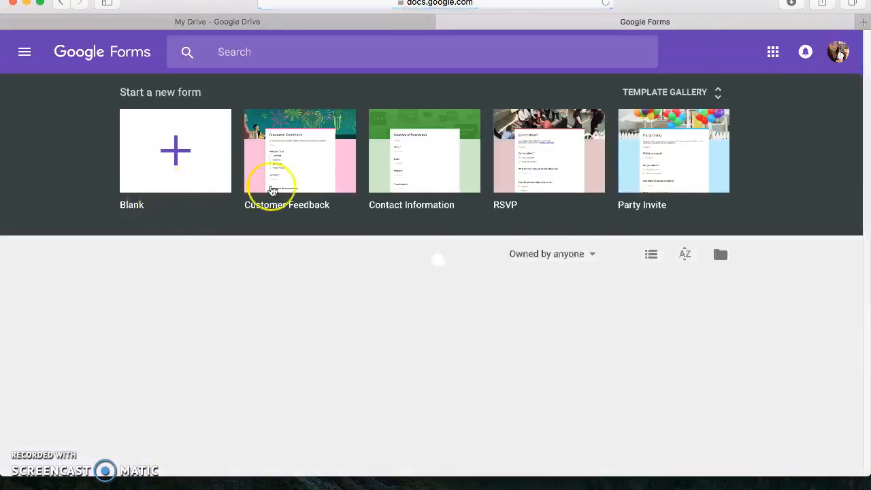
{"action": "scroll", "scroll_direction": "down", "scroll_amount": 3}
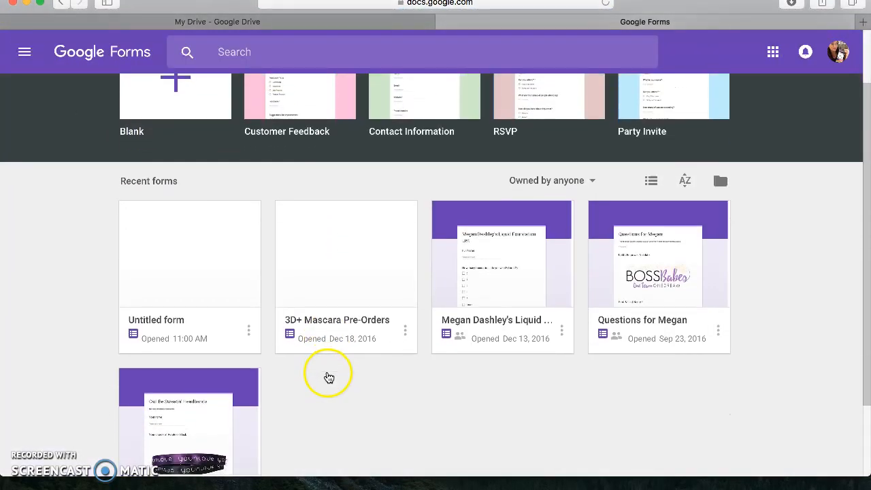
{"action": "left_click", "coordinate": [405, 332]}
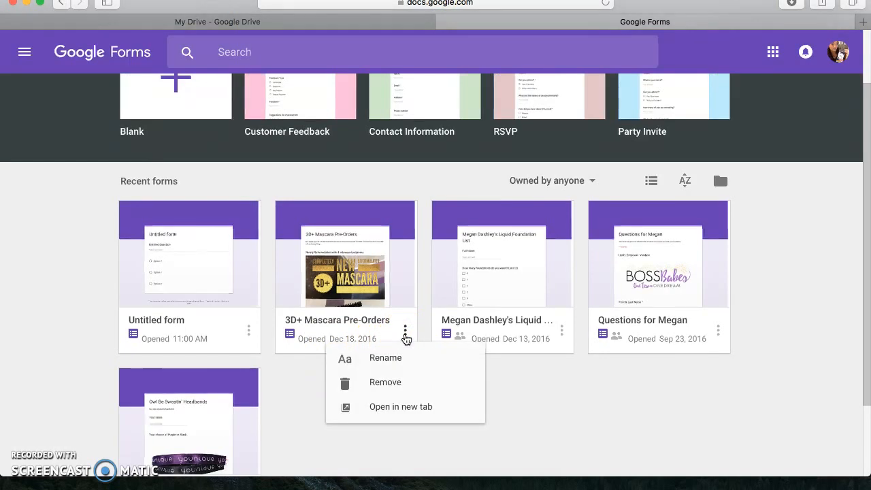
{"action": "left_click", "coordinate": [400, 406]}
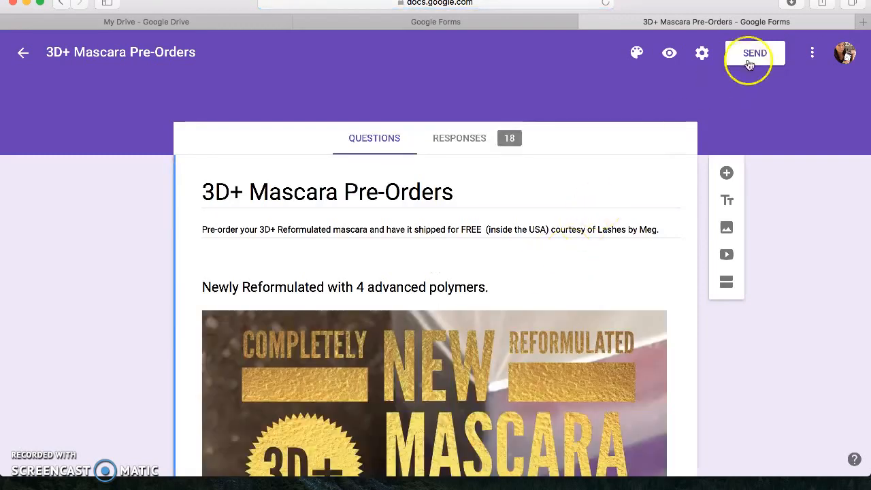
Briefly check Settings and the More menu, then bring up the Send form dialog
{"action": "left_click", "coordinate": [702, 52]}
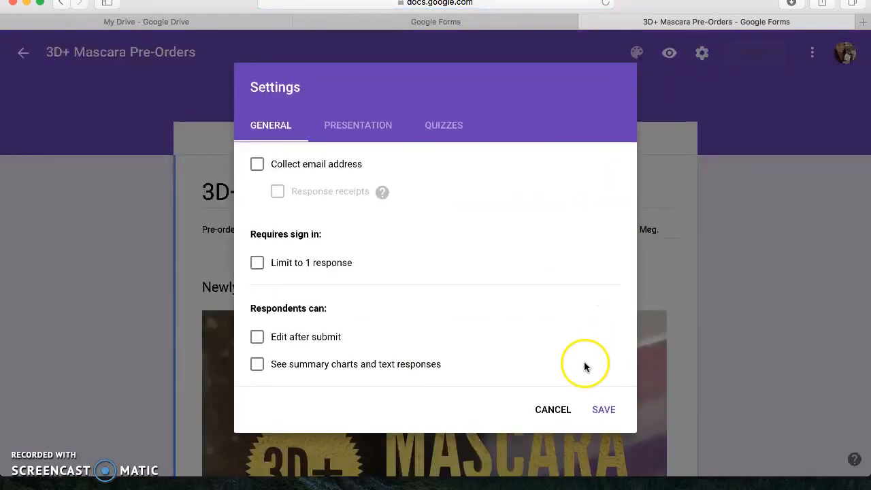
{"action": "left_click", "coordinate": [553, 408]}
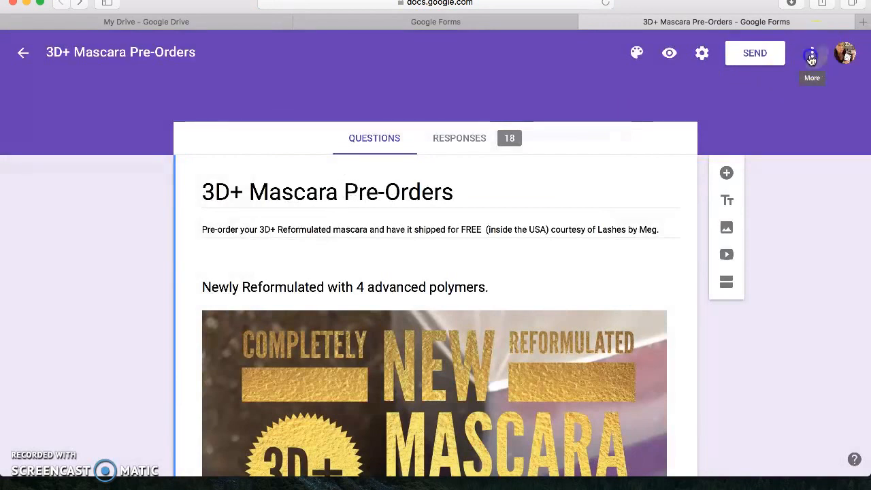
{"action": "left_click", "coordinate": [811, 53]}
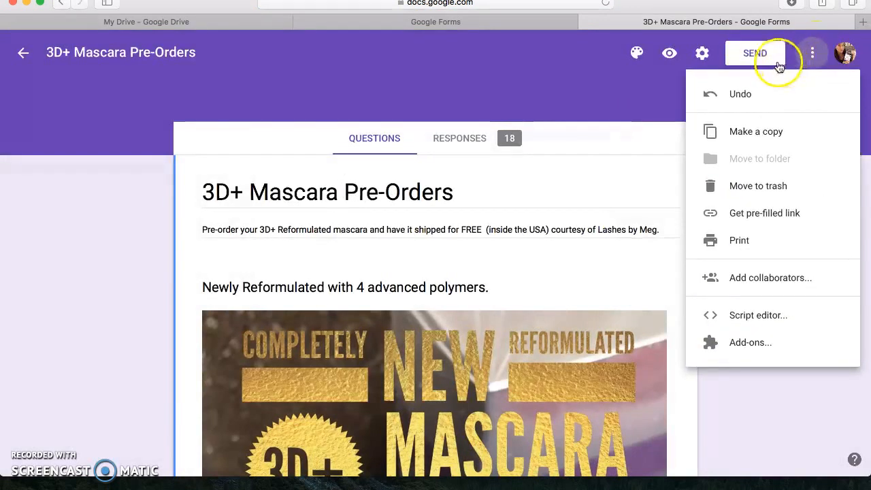
{"action": "left_click", "coordinate": [811, 53]}
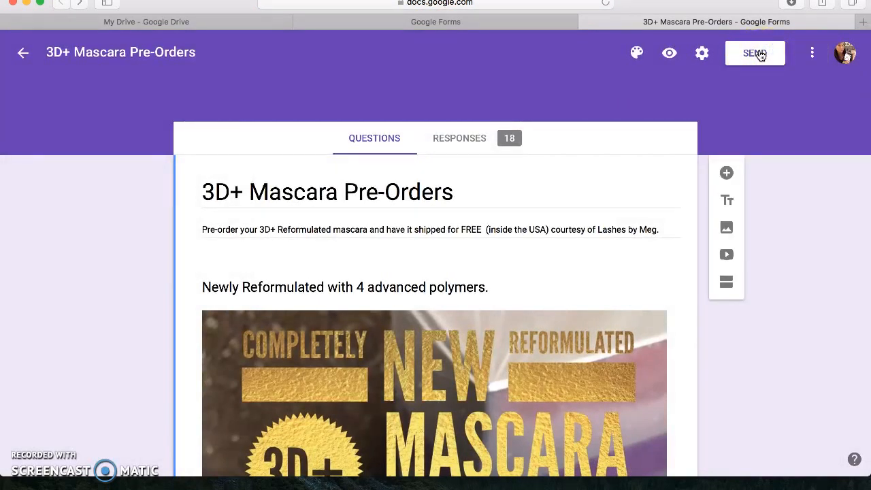
{"action": "left_click", "coordinate": [754, 52]}
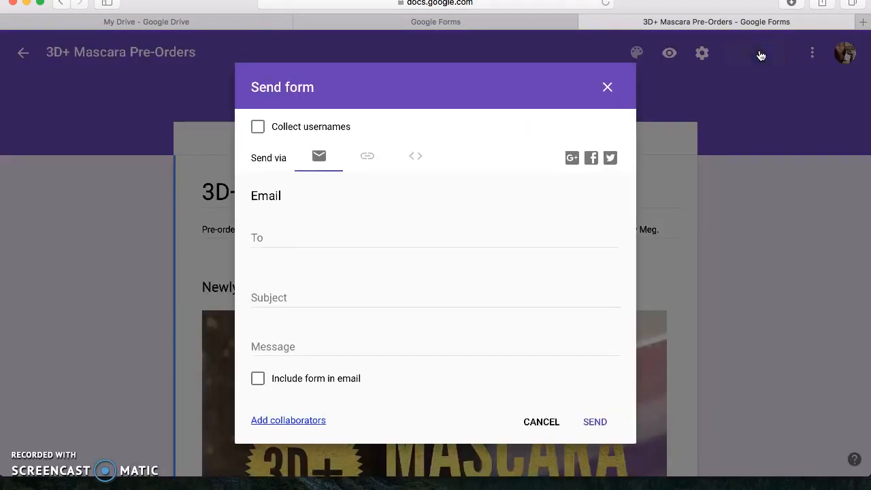
View the form's share link in Send form, close it, and reopen the sending options
{"action": "left_click", "coordinate": [367, 158]}
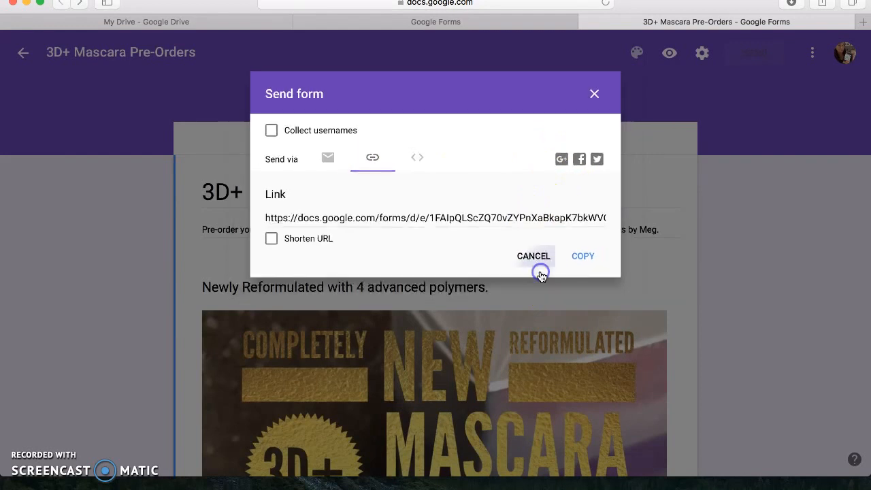
{"action": "left_click", "coordinate": [534, 256]}
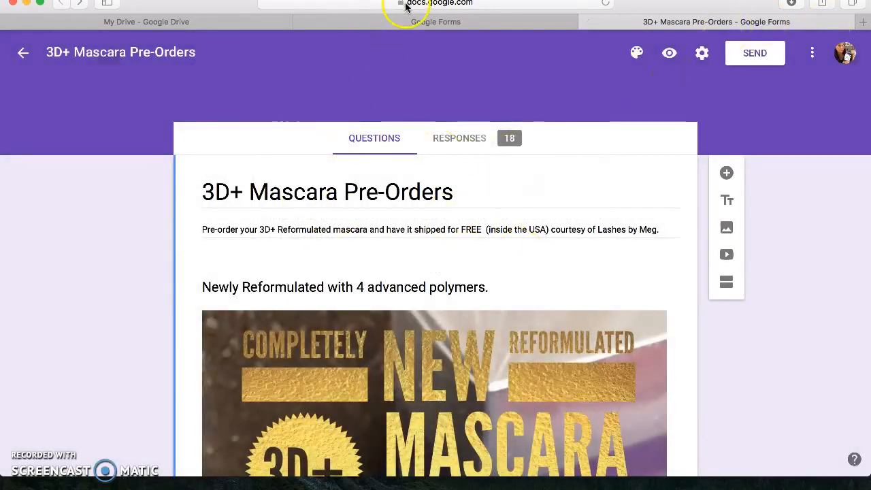
{"action": "left_click", "coordinate": [435, 5]}
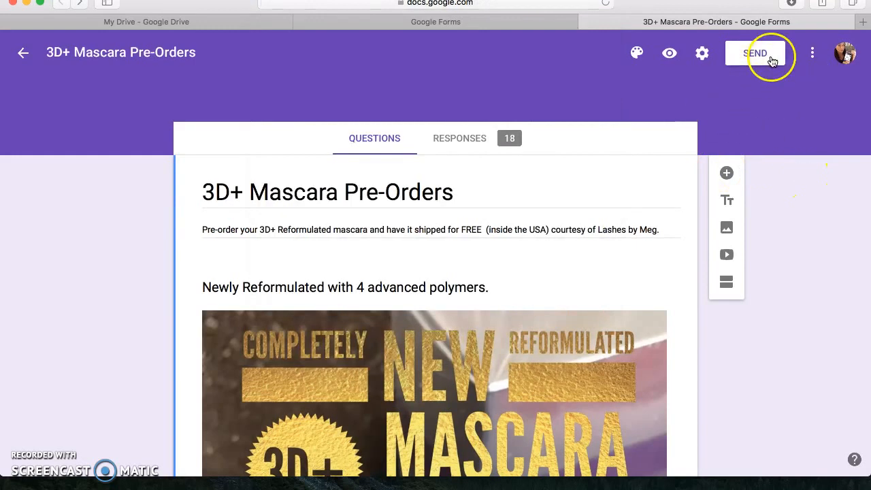
{"action": "left_click", "coordinate": [755, 52]}
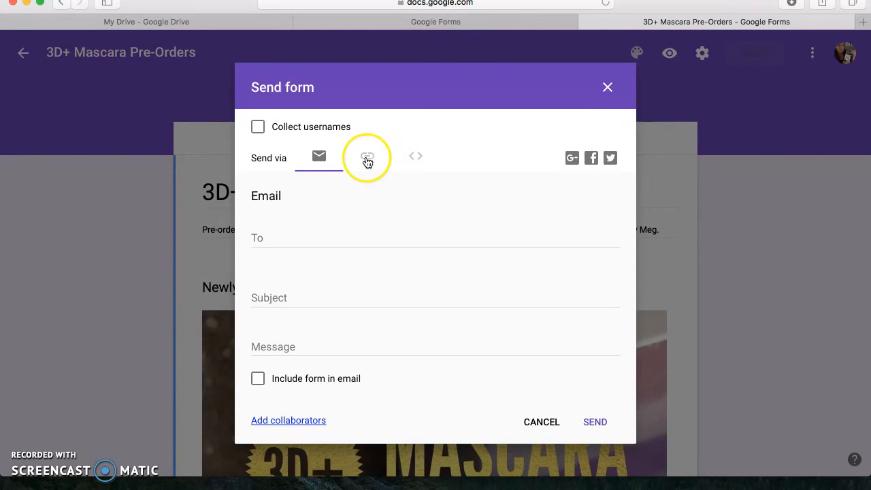
Generate a shortened goo.gl share link for the form, then close the Send dialog
{"action": "left_click", "coordinate": [367, 158]}
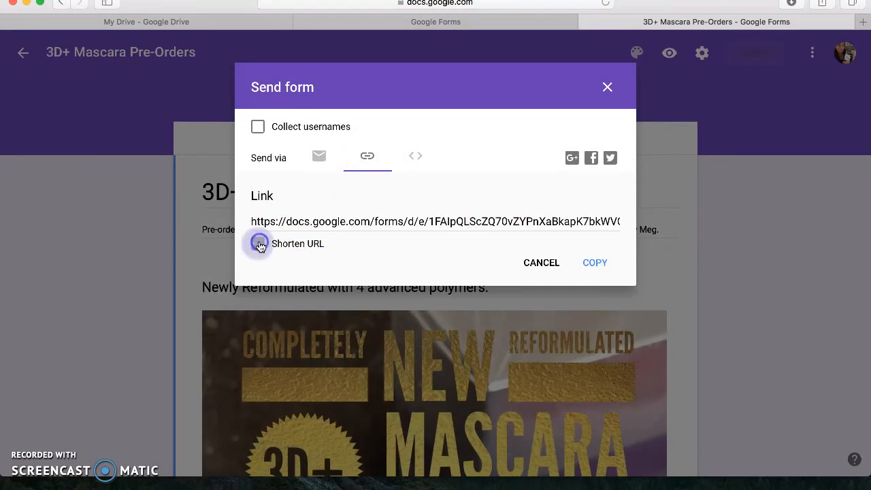
{"action": "left_click", "coordinate": [258, 242]}
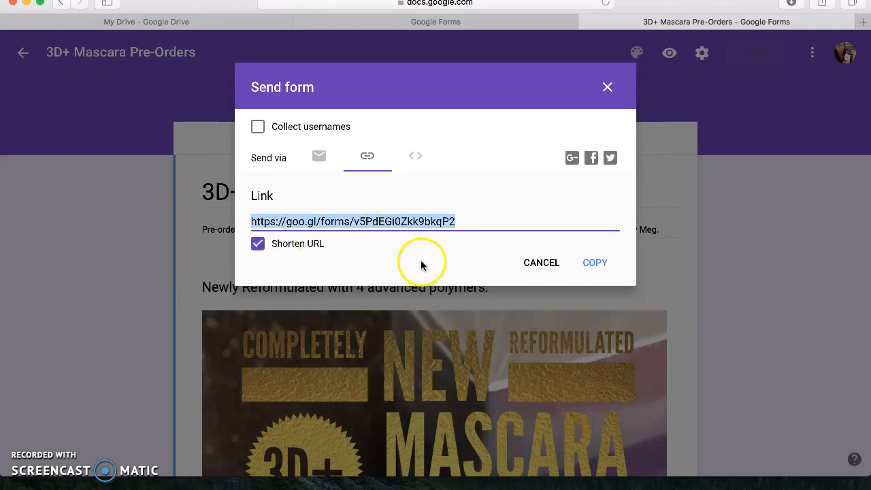
{"action": "mouse_move", "coordinate": [373, 252]}
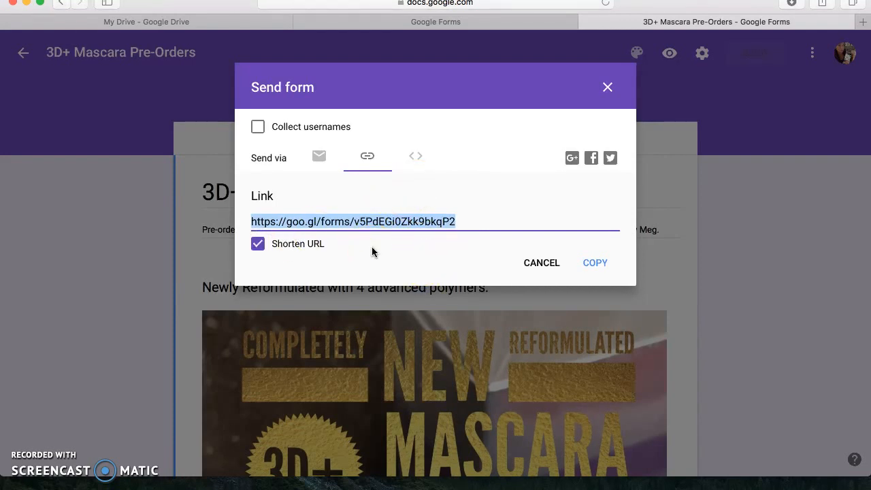
{"action": "mouse_move", "coordinate": [479, 262]}
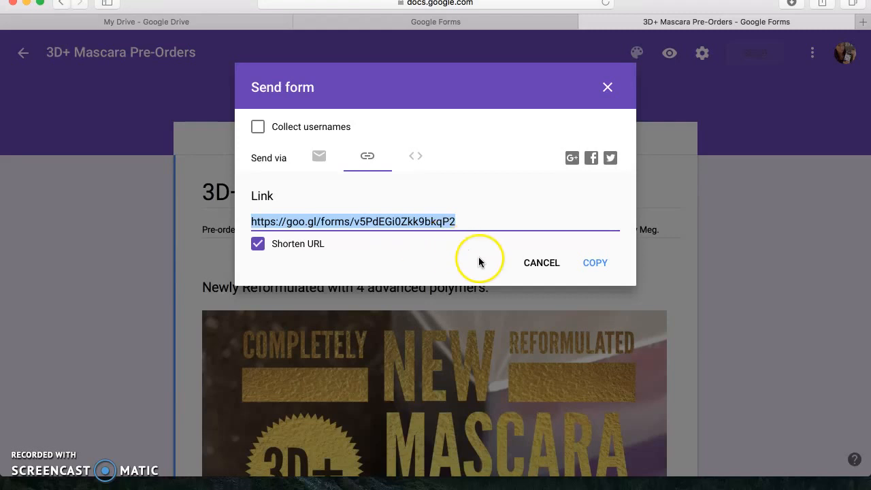
{"action": "left_click", "coordinate": [593, 262]}
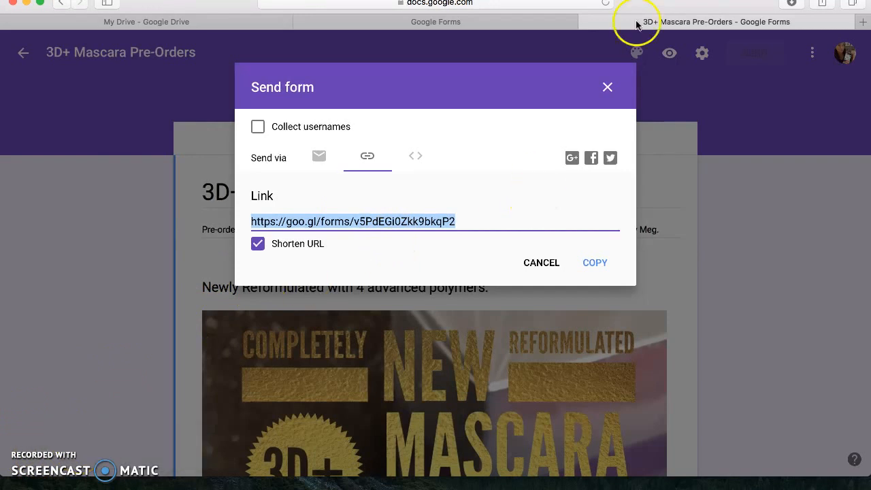
{"action": "mouse_move", "coordinate": [753, 119]}
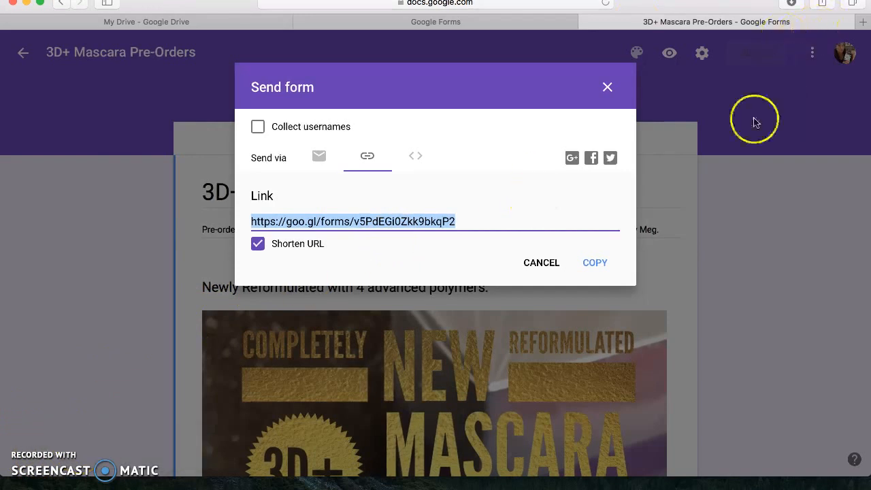
{"action": "left_click", "coordinate": [607, 87]}
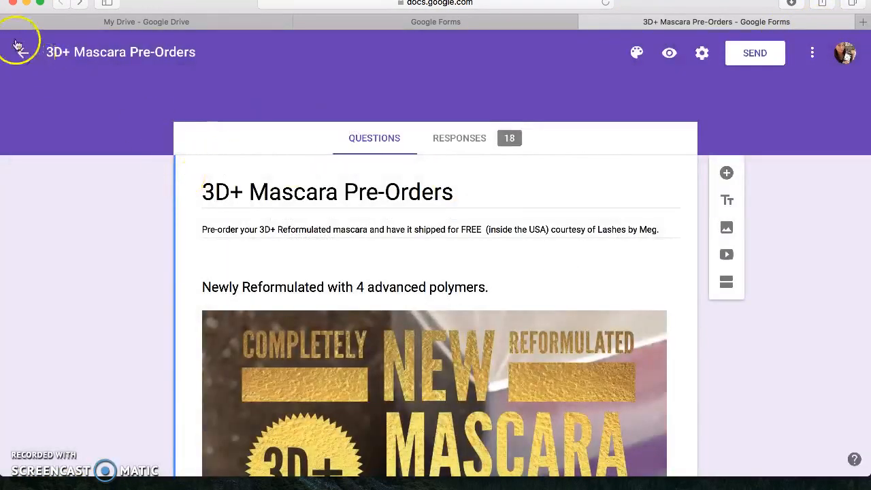
{"action": "left_click", "coordinate": [22, 51]}
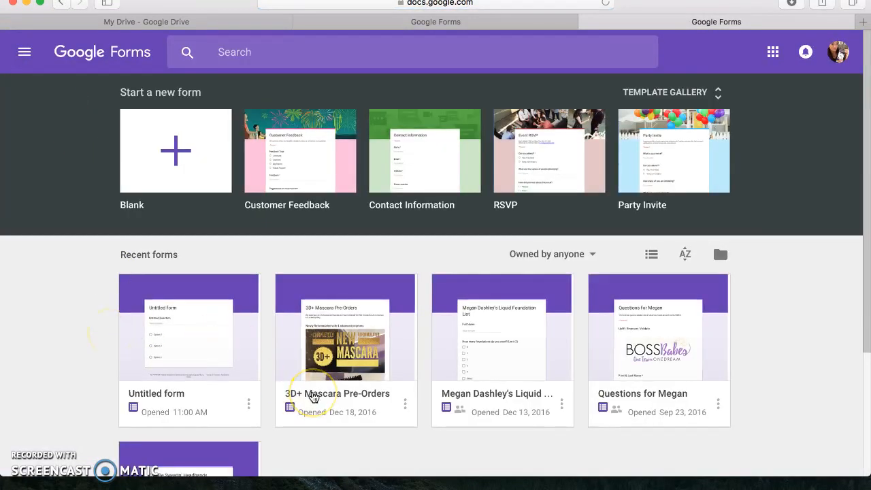
{"action": "mouse_move", "coordinate": [380, 281]}
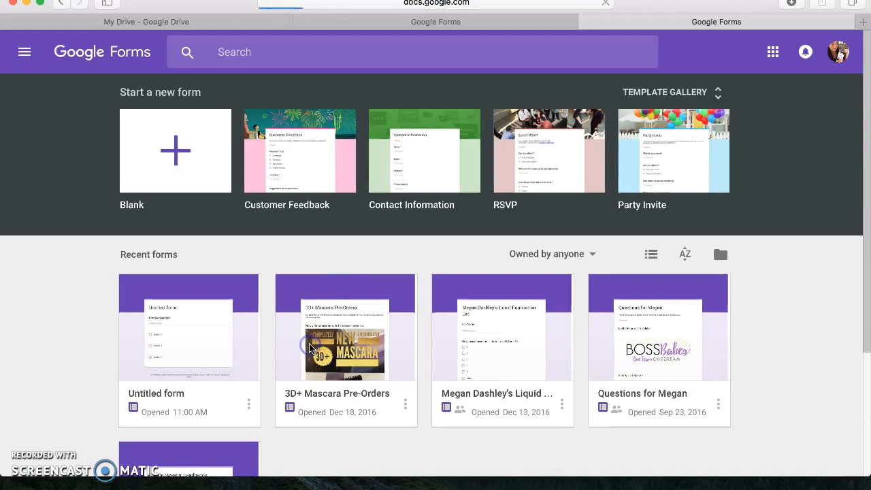
{"action": "left_click", "coordinate": [345, 328]}
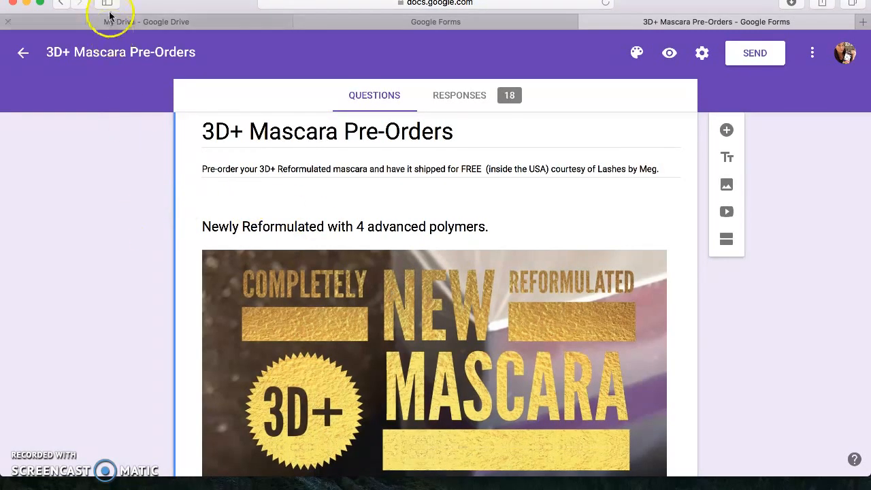
{"action": "scroll", "scroll_direction": "down", "scroll_amount": 3}
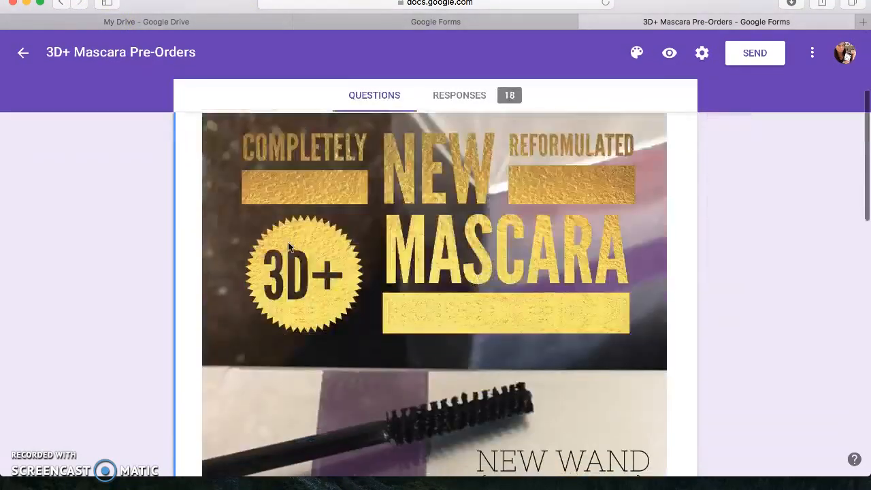